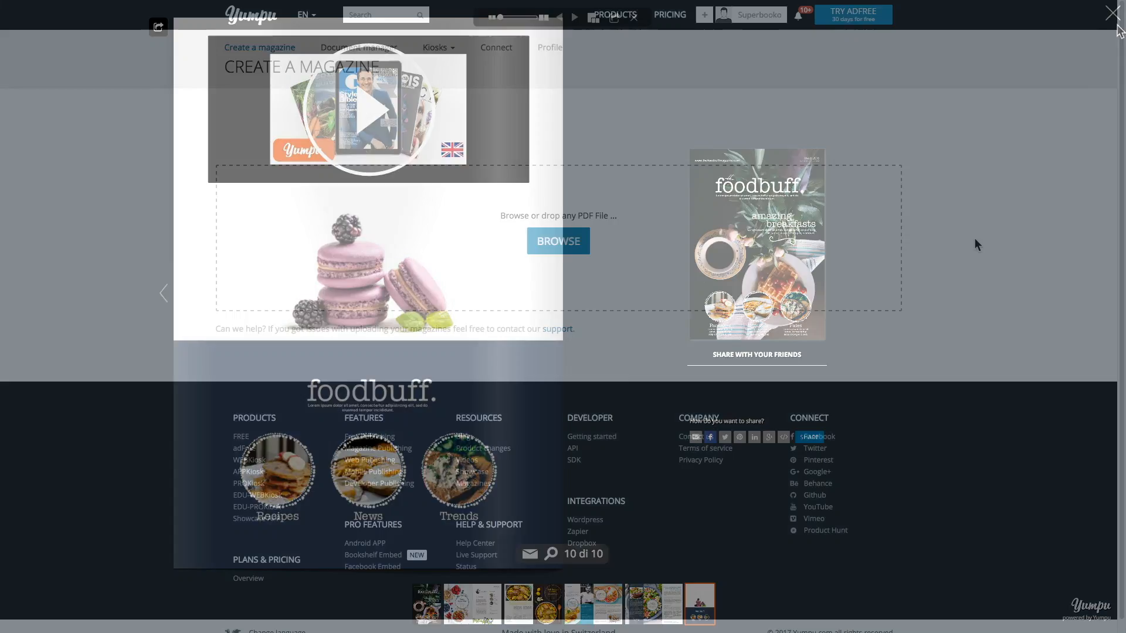
# - Close the magazine preview to reveal the FOOD_MAGAZINE.pdf upload results form
pyautogui.click(1112, 12)
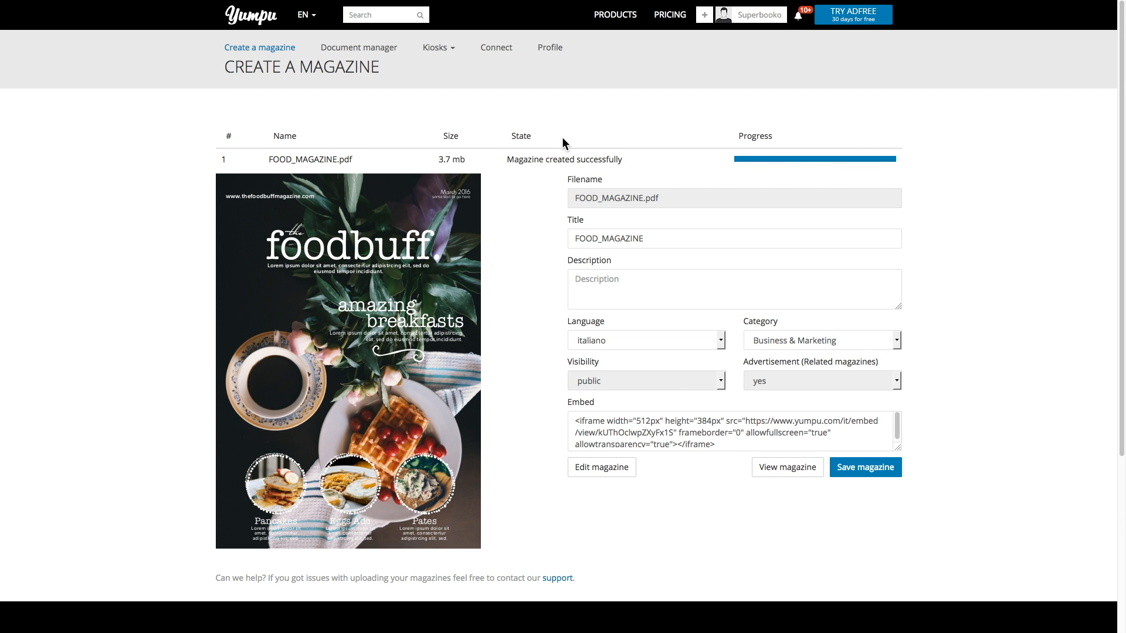
# - Title the magazine foodbuff with description "A magazine for food buffs!"
pyautogui.write('foo')
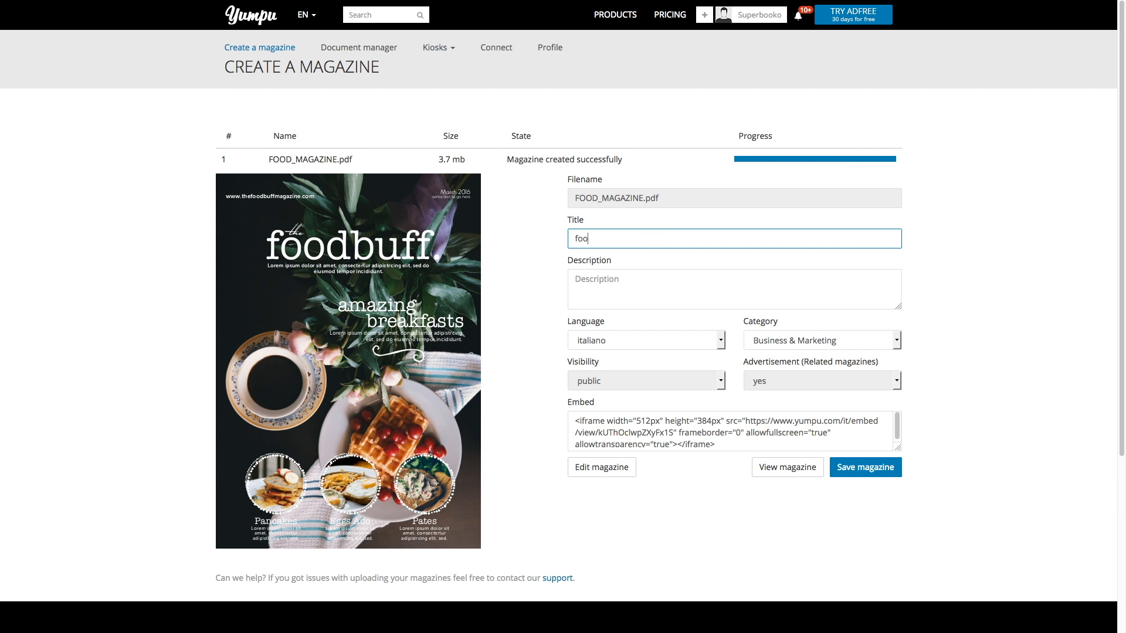
pyautogui.write('A magazine f')
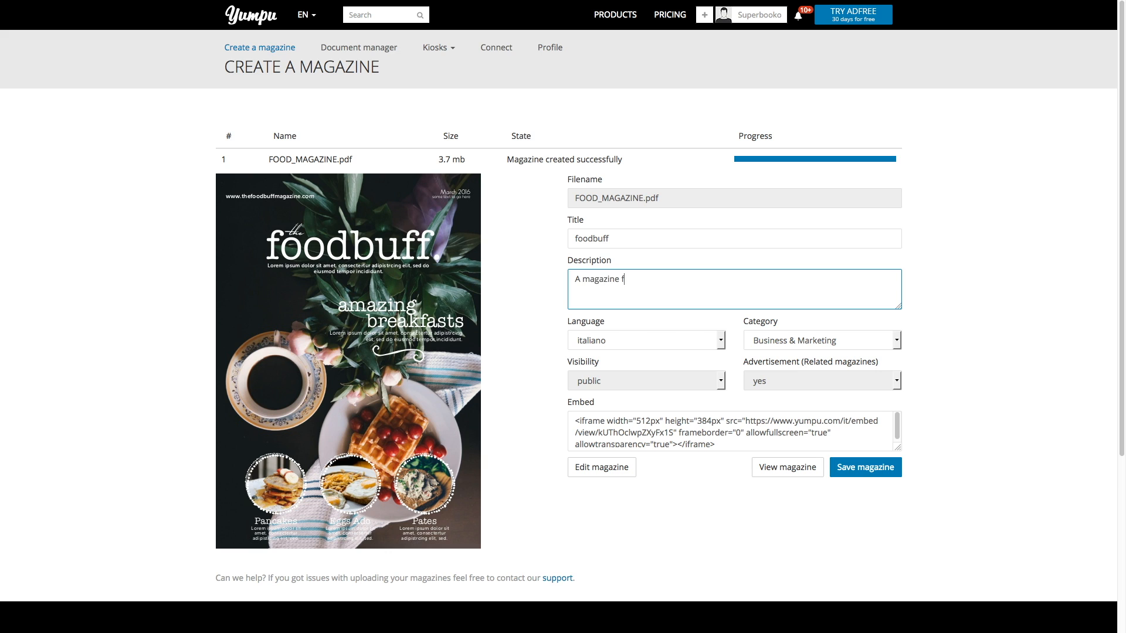
pyautogui.write('or food buffs!')
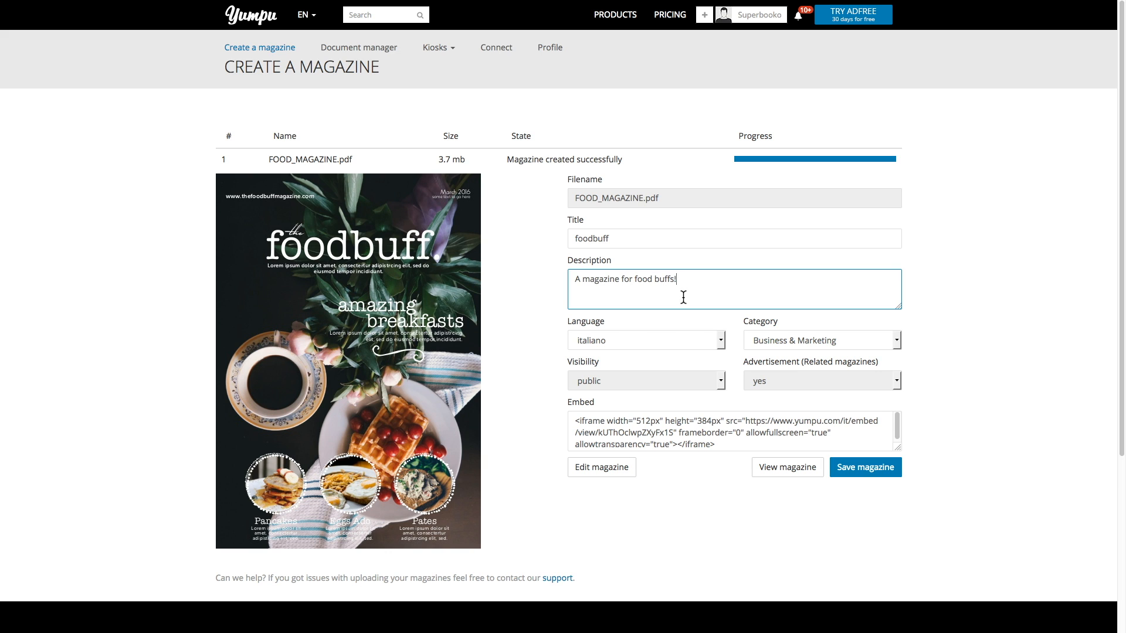
# - Set the language to english and the category to Cooking, Food & Wine
pyautogui.click(644, 340)
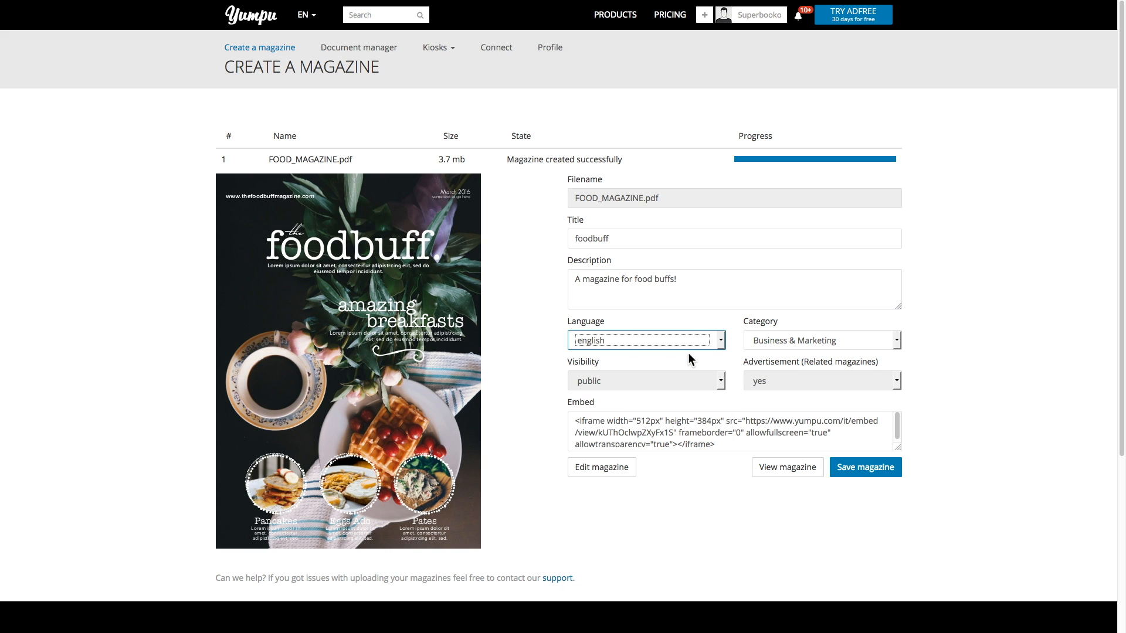
pyautogui.click(821, 340)
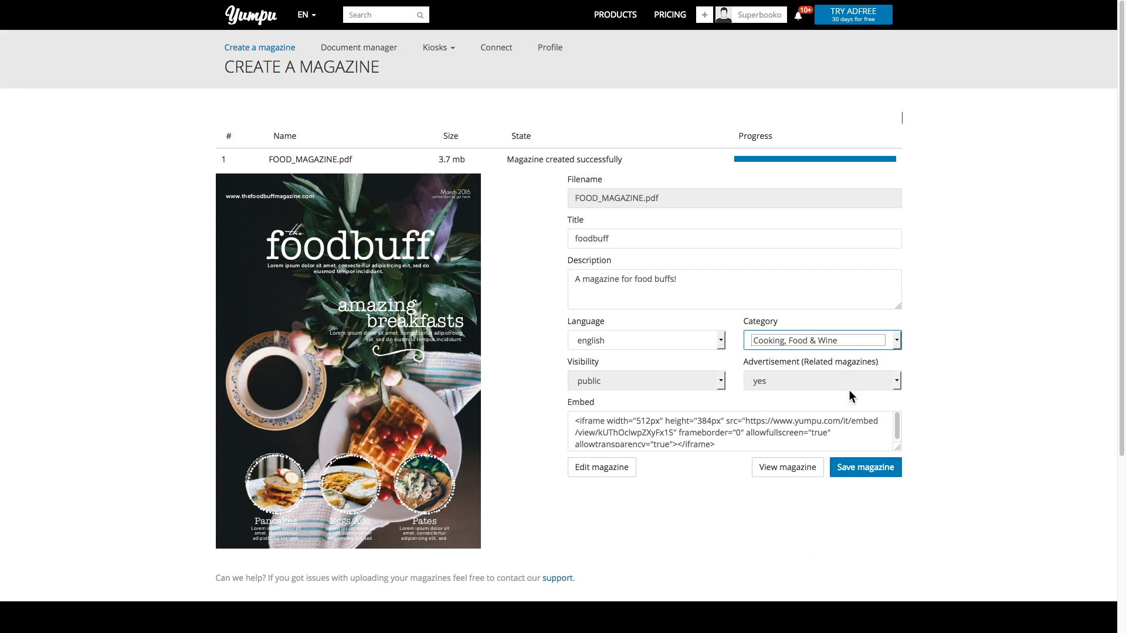
pyautogui.click(601, 468)
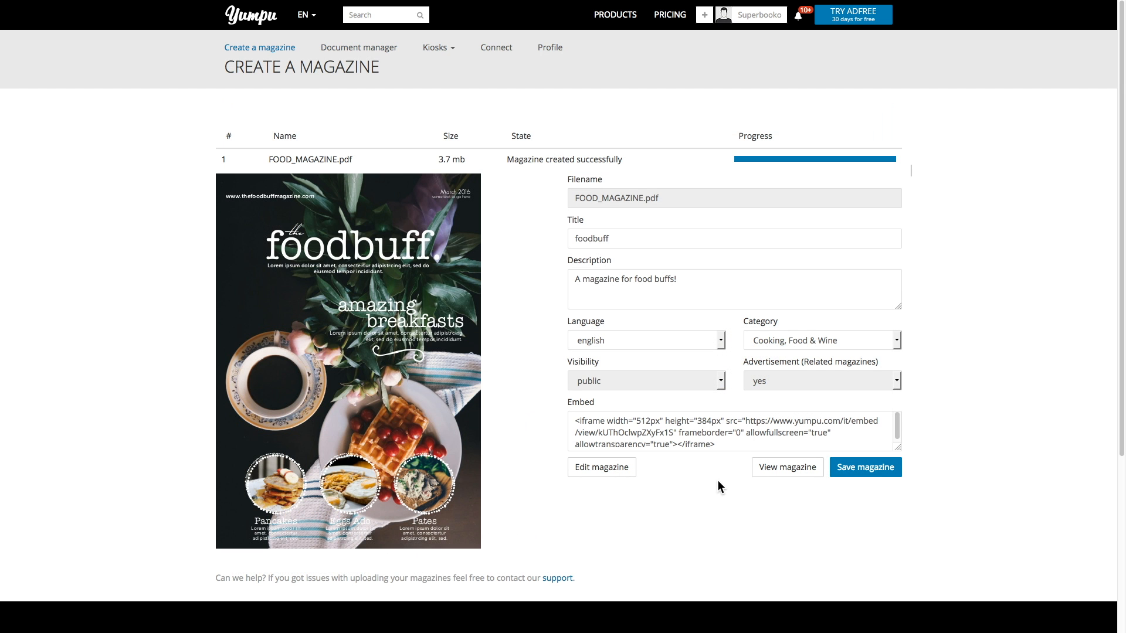
pyautogui.click(785, 468)
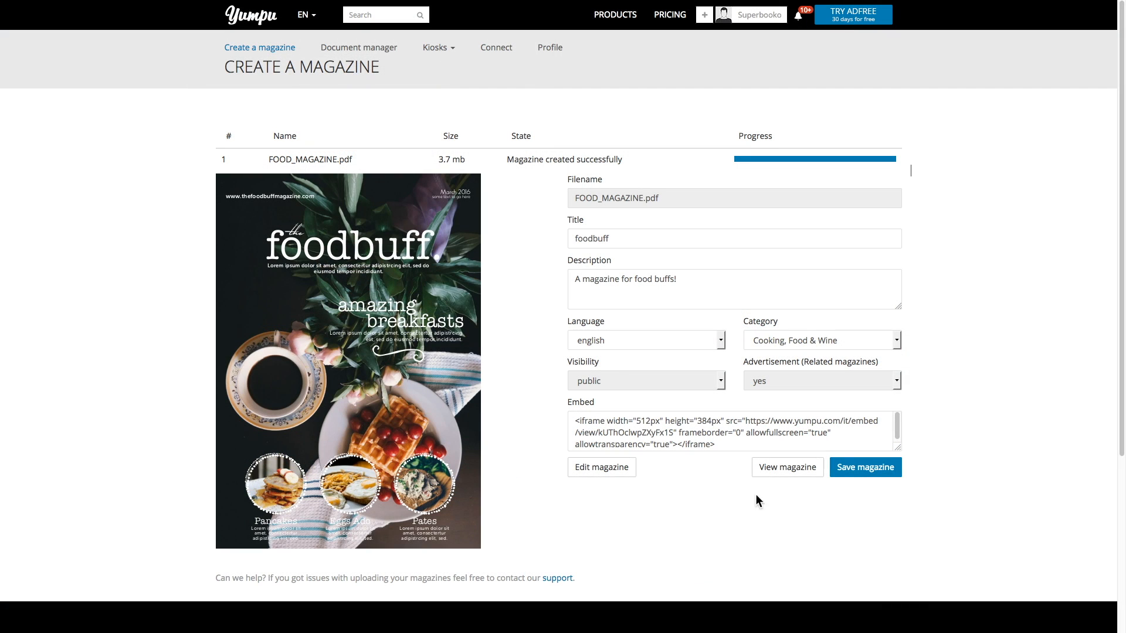
pyautogui.click(864, 468)
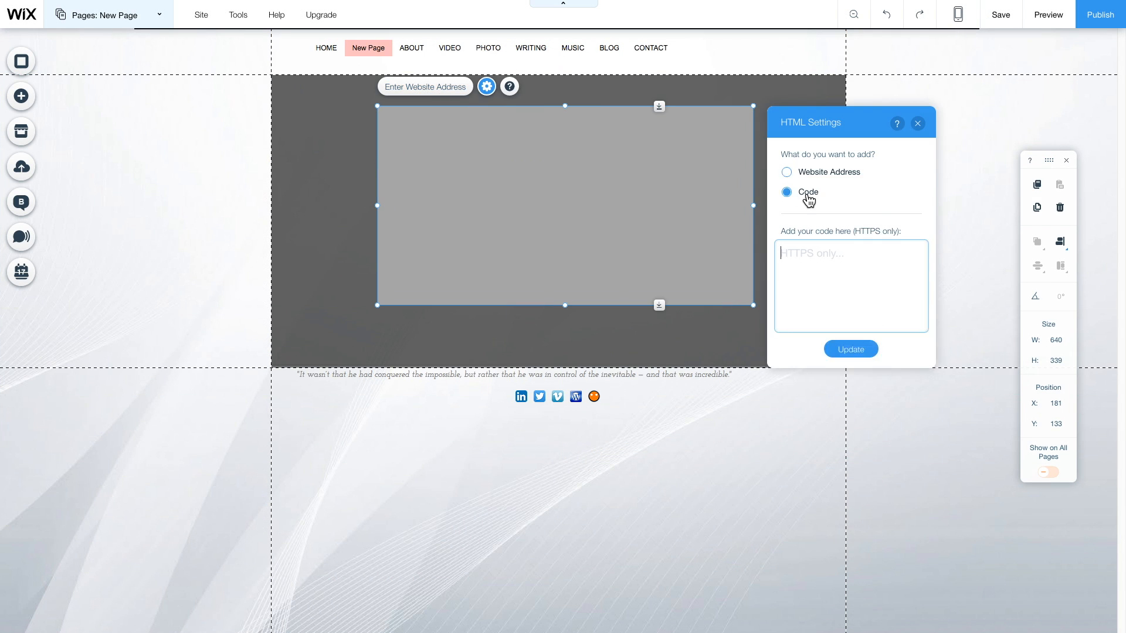
# - Paste the Yumpu iframe embed code (512px × 384px) into the HTML element's code box
pyautogui.write('<iframe width="512px" height="384px" src="https://www.yumpu.com/it/embed')
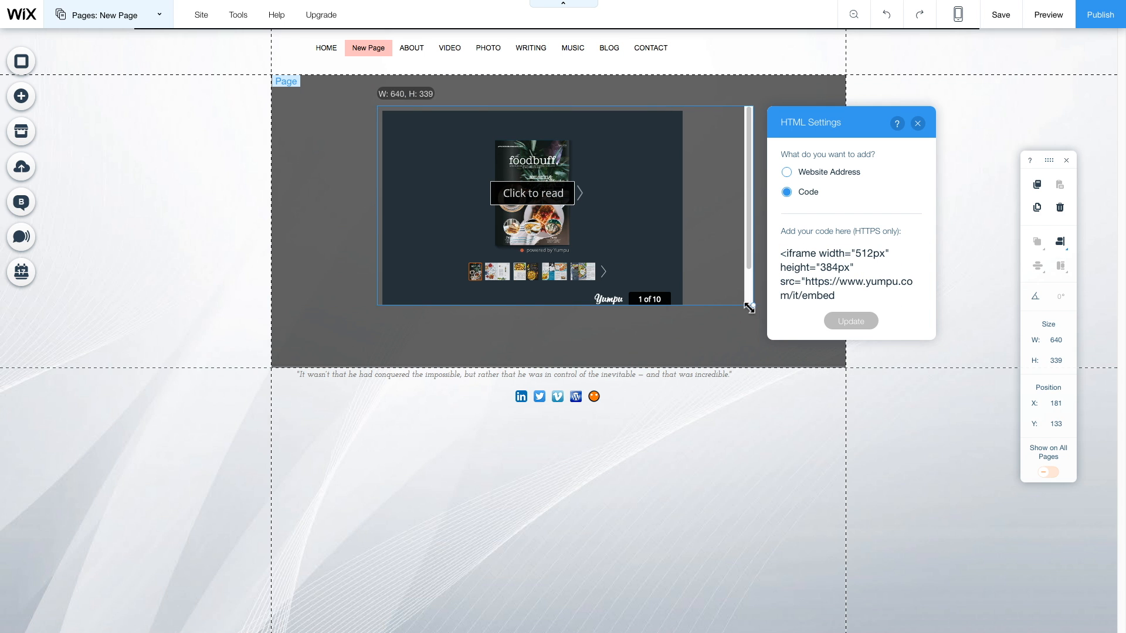